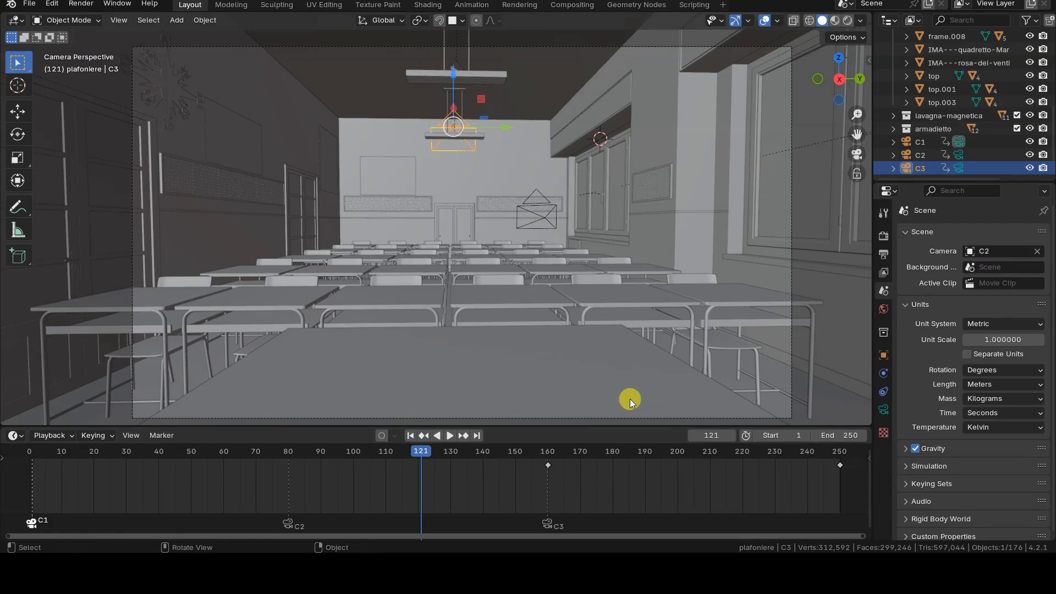
- Play the classroom animation and stop it, watching the active camera switch between C1, C2 and C3
{"action": "left_click", "coordinate": [449, 436]}
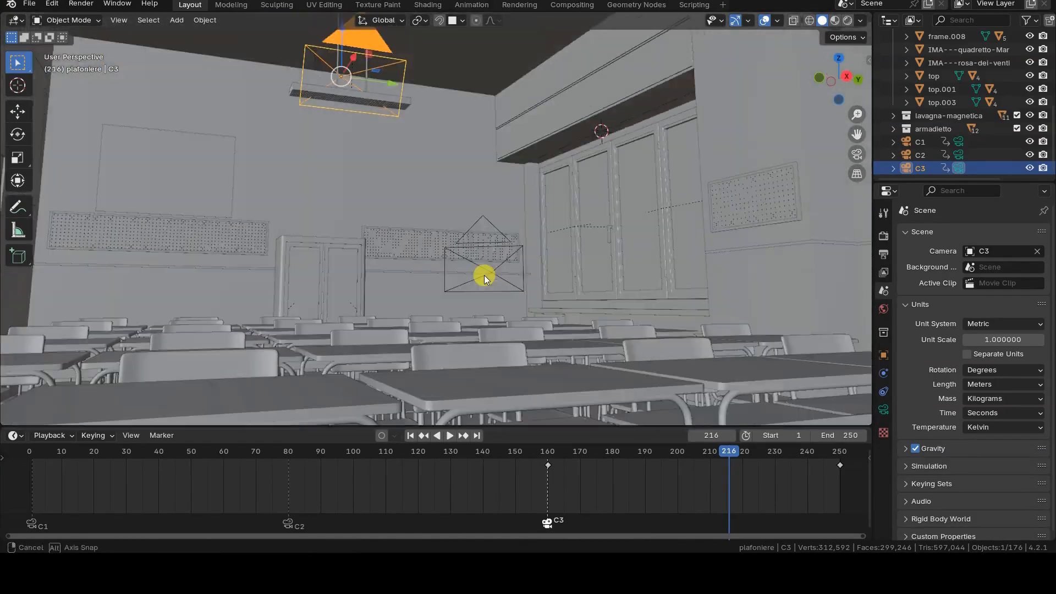
{"action": "key", "text": "Space"}
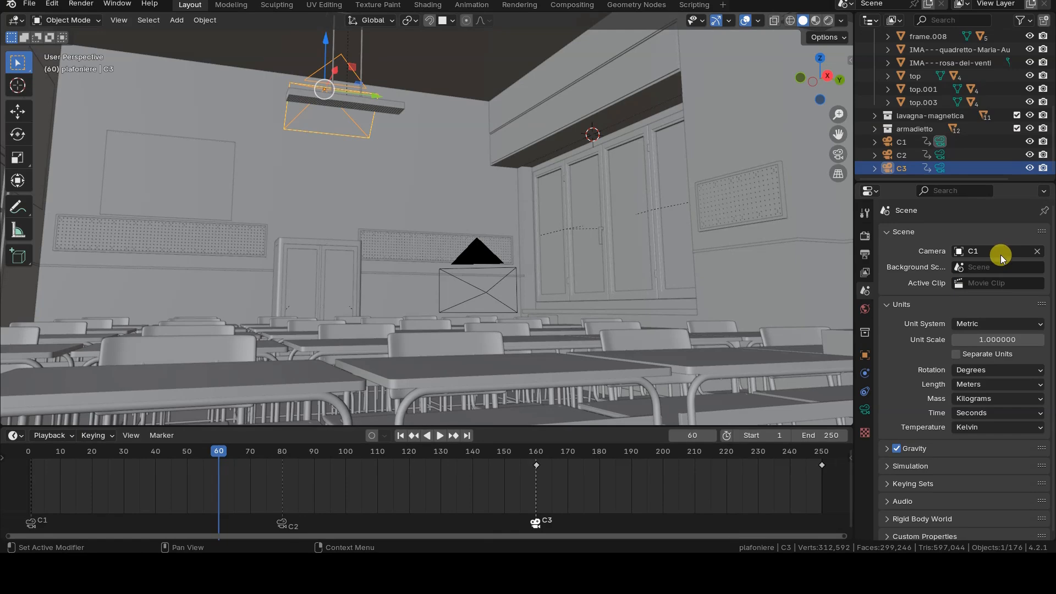
{"action": "mouse_move", "coordinate": [18, 255]}
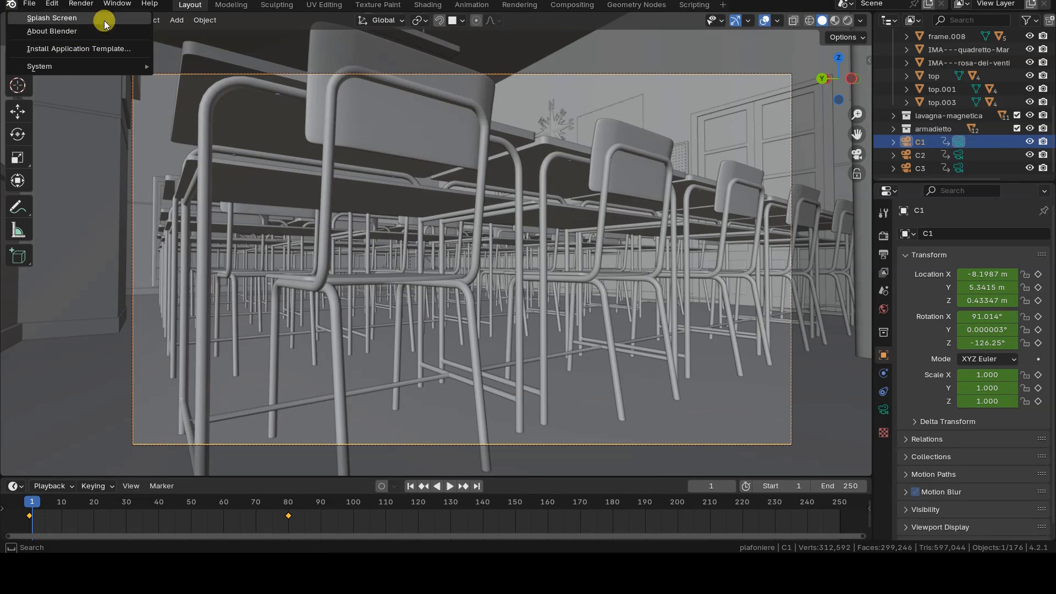
{"action": "left_click", "coordinate": [52, 18]}
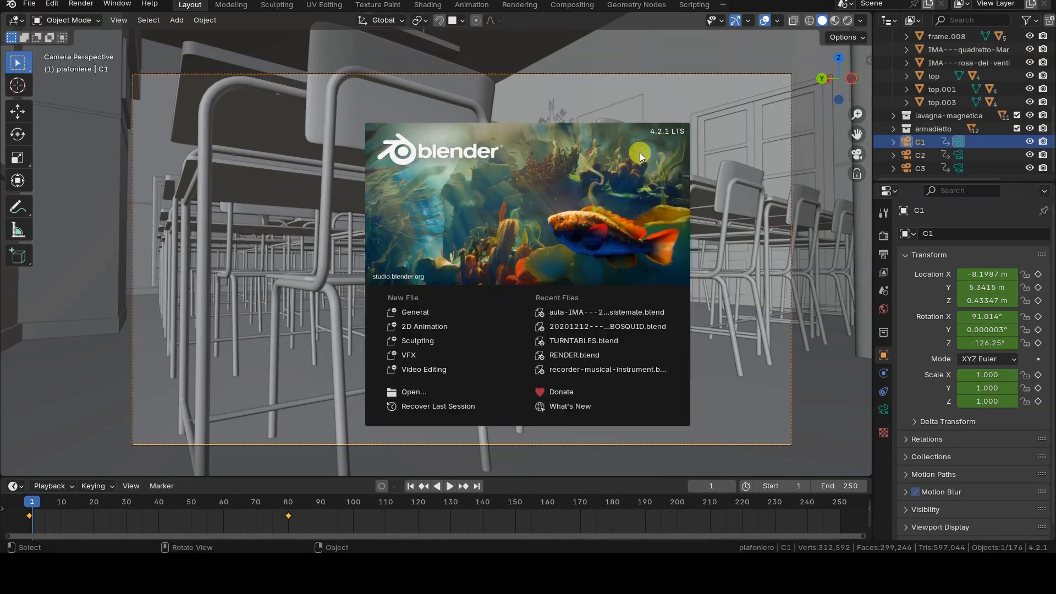
{"action": "mouse_move", "coordinate": [305, 217]}
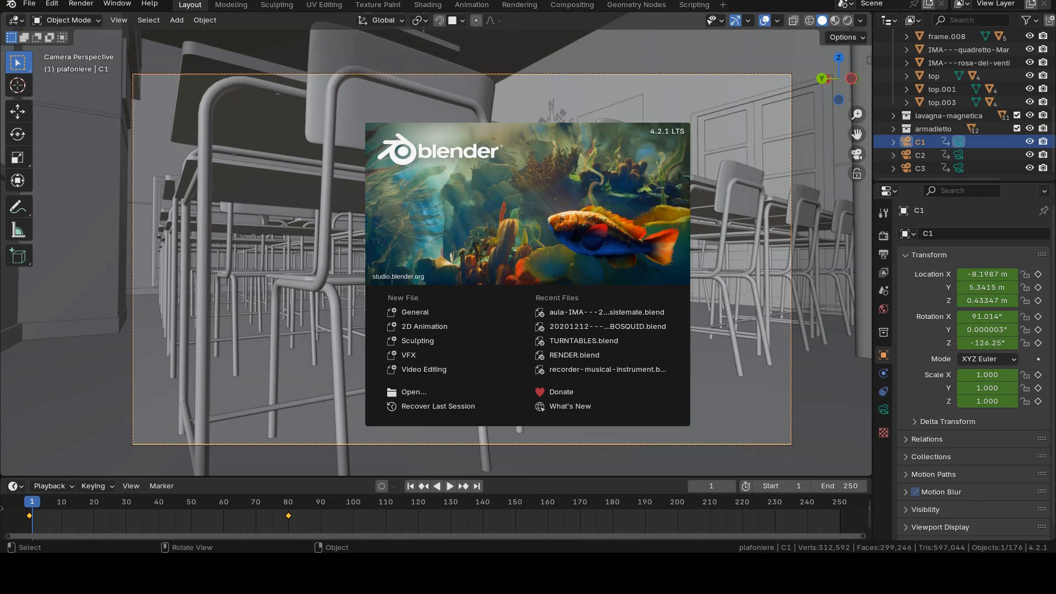
{"action": "left_click", "coordinate": [395, 209]}
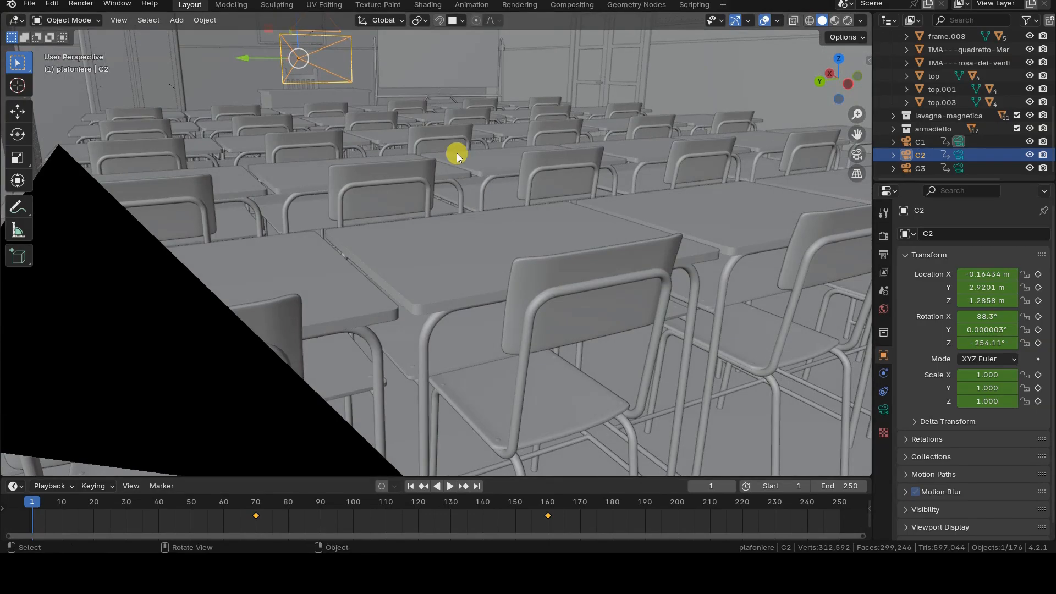
- Orbit the classroom view, return to frame 1, and show the bottom area's editor types
{"action": "left_click_drag", "start_coordinate": [457, 158], "coordinate": [638, 167]}
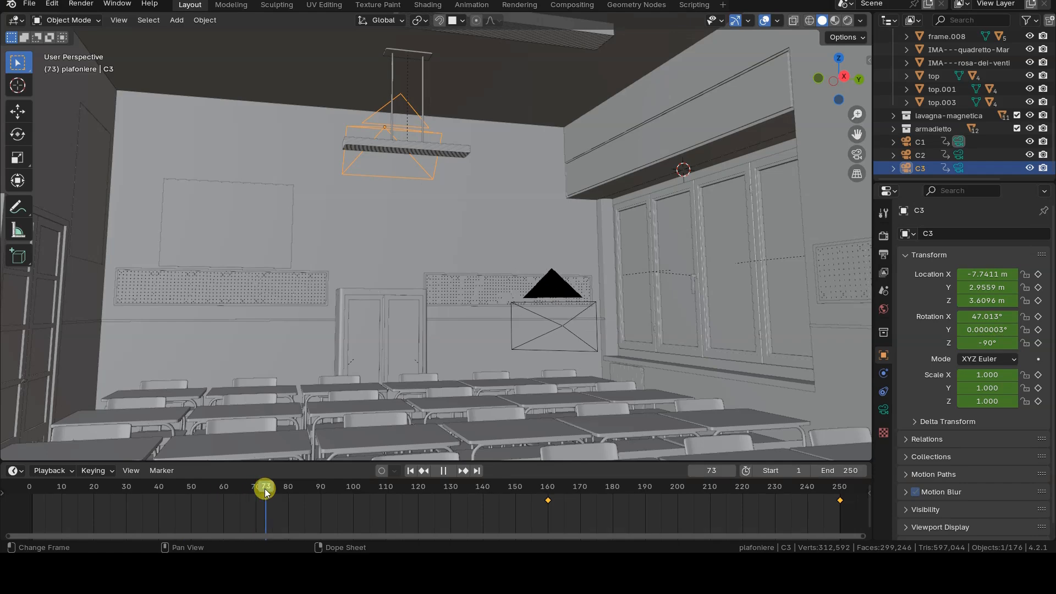
{"action": "left_click", "coordinate": [410, 471]}
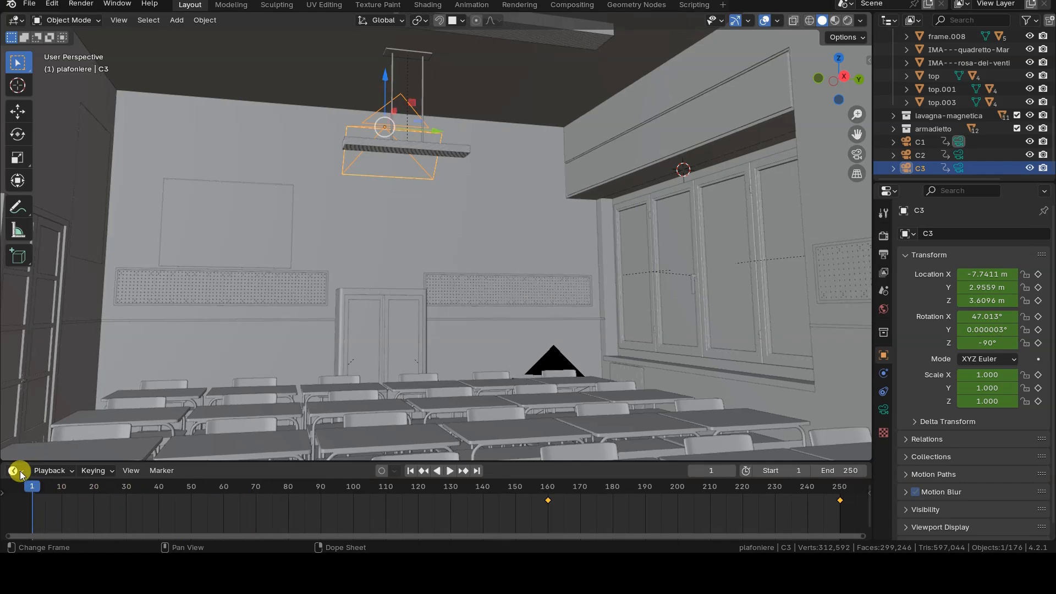
{"action": "left_click", "coordinate": [14, 471]}
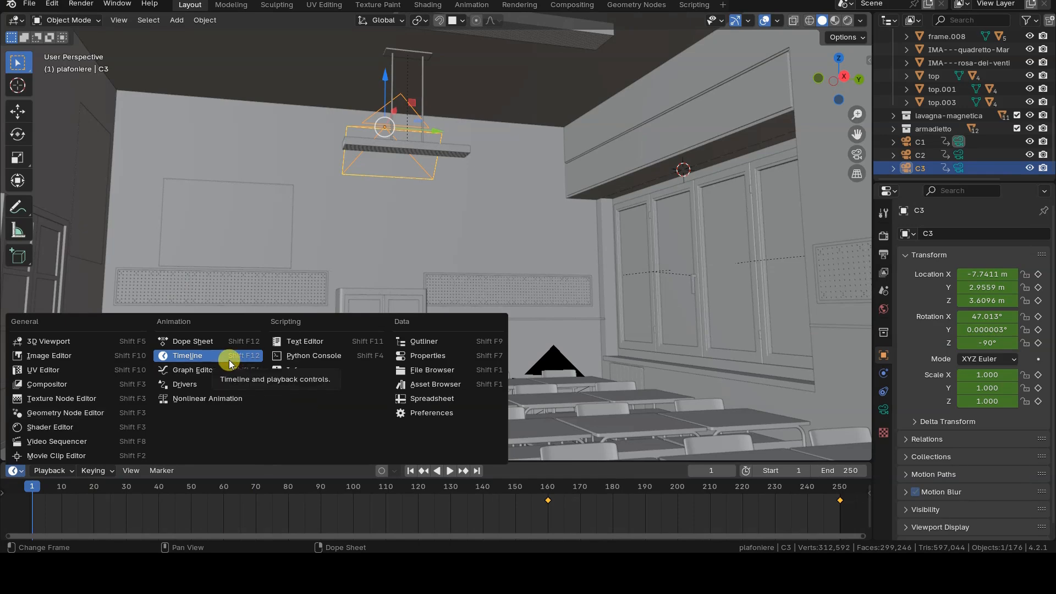
- Keep the bottom area as Timeline and add marker F_01 at frame 1
{"action": "left_click", "coordinate": [187, 355]}
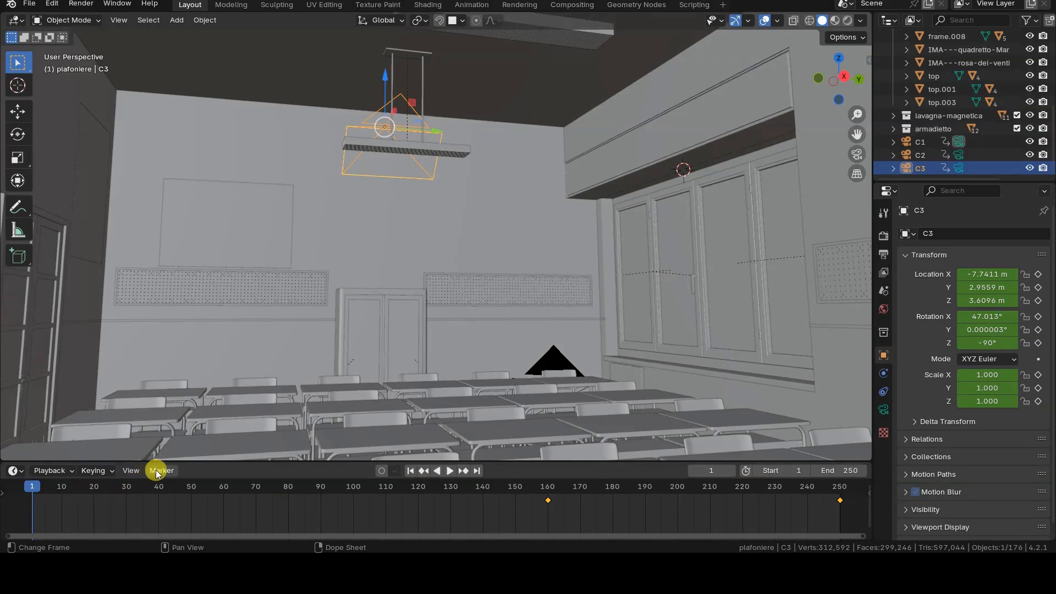
{"action": "left_click", "coordinate": [162, 470]}
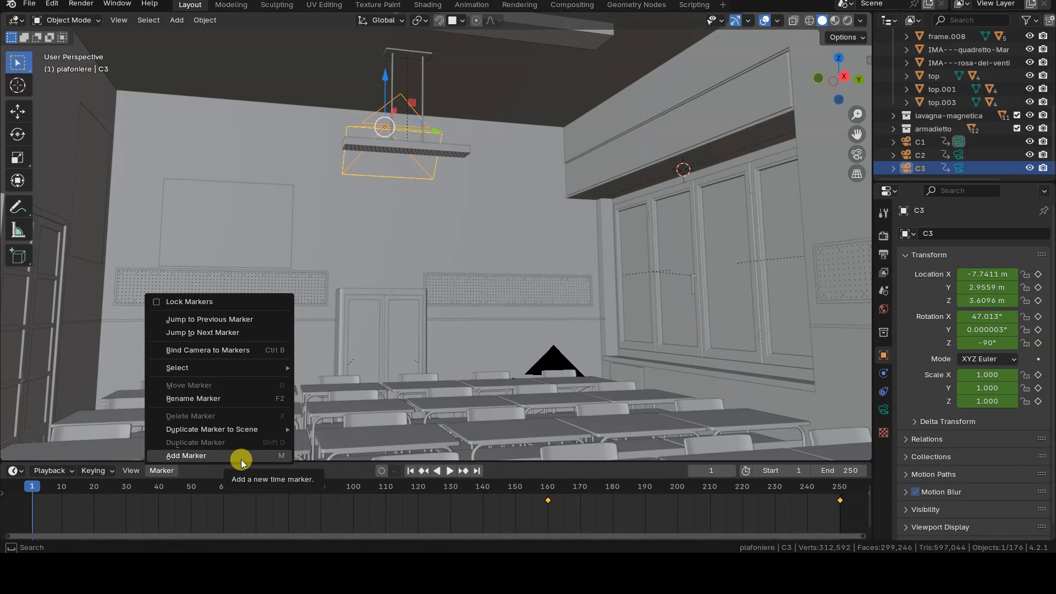
{"action": "left_click", "coordinate": [186, 456]}
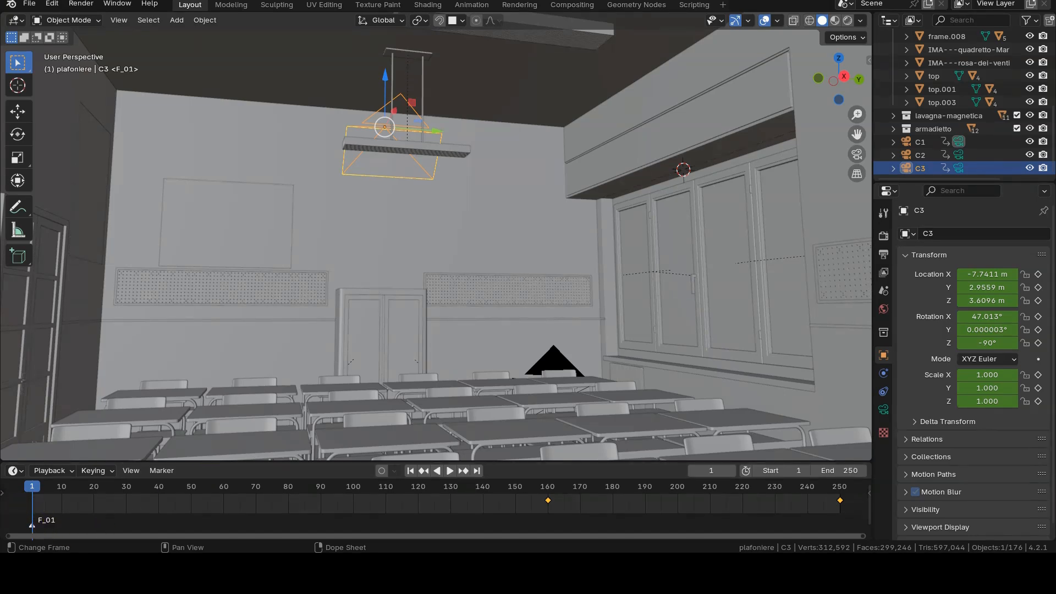
{"action": "left_click", "coordinate": [162, 471]}
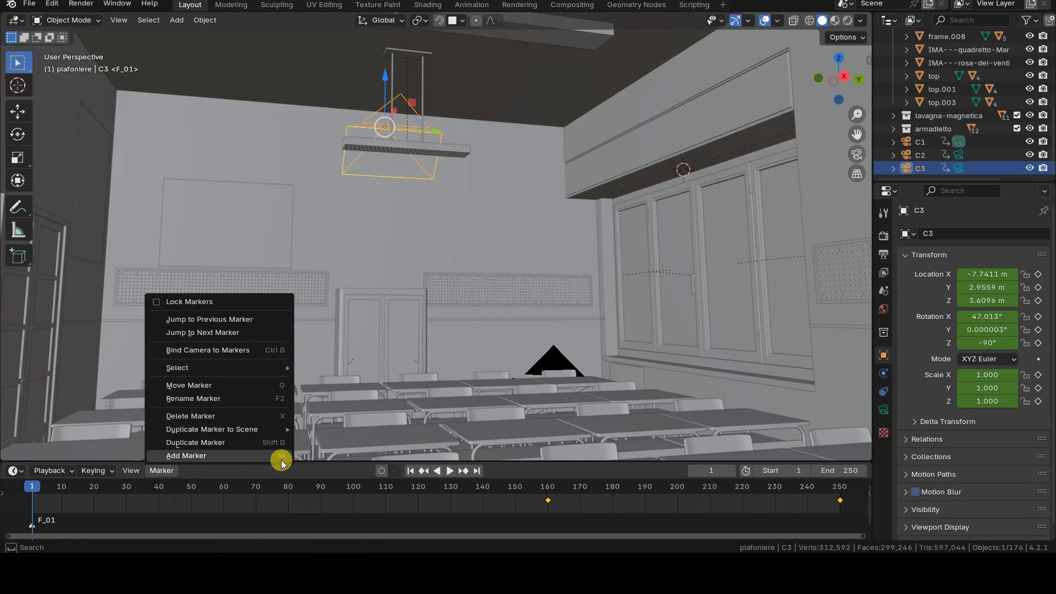
{"action": "left_click", "coordinate": [35, 486]}
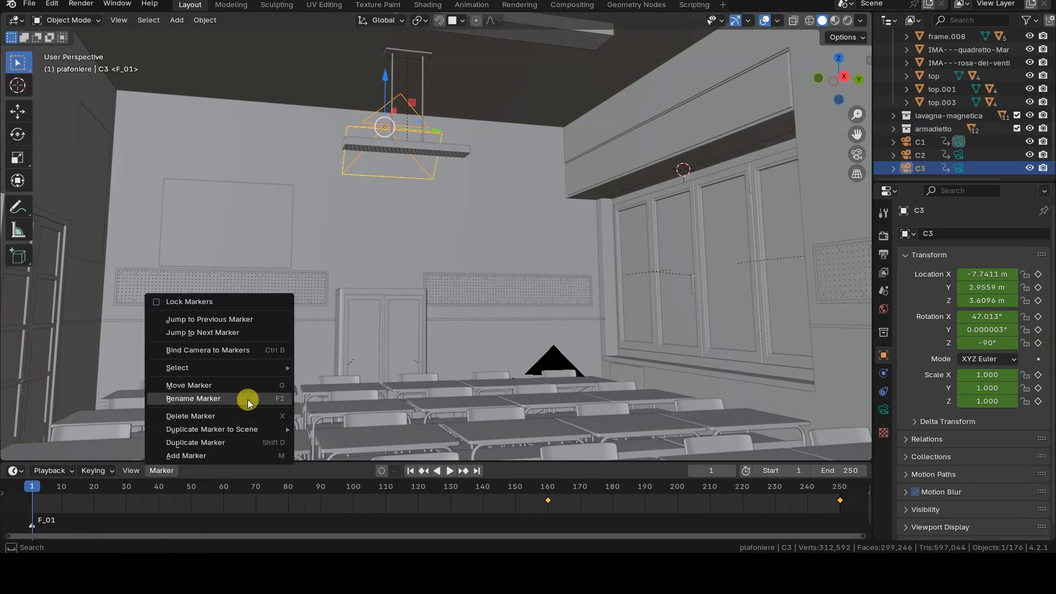
- Rename the frame-1 marker to 'Camera1'
{"action": "left_click", "coordinate": [193, 398]}
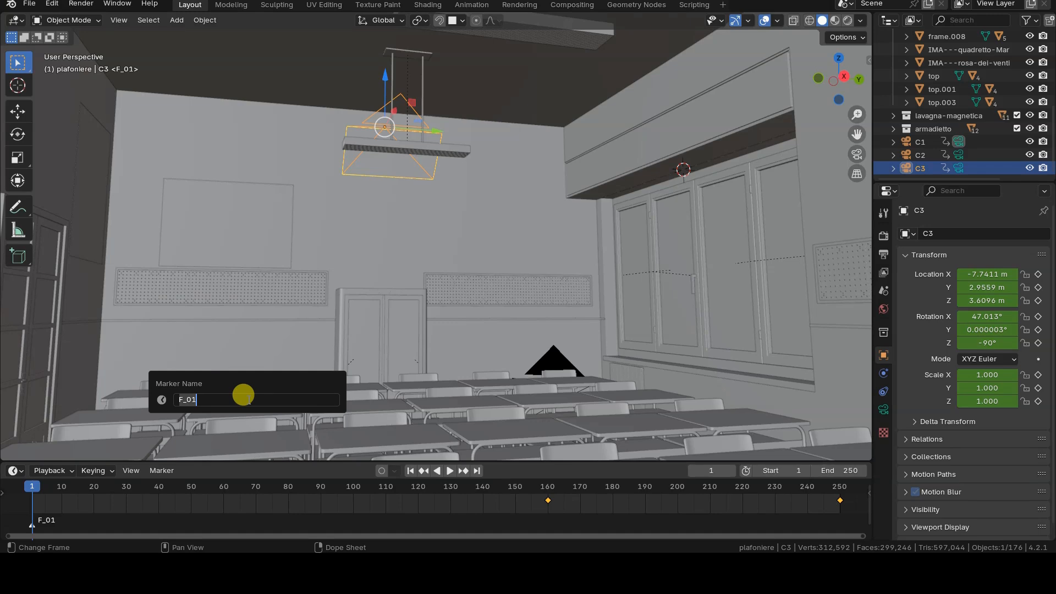
{"action": "type", "text": "Camera1"}
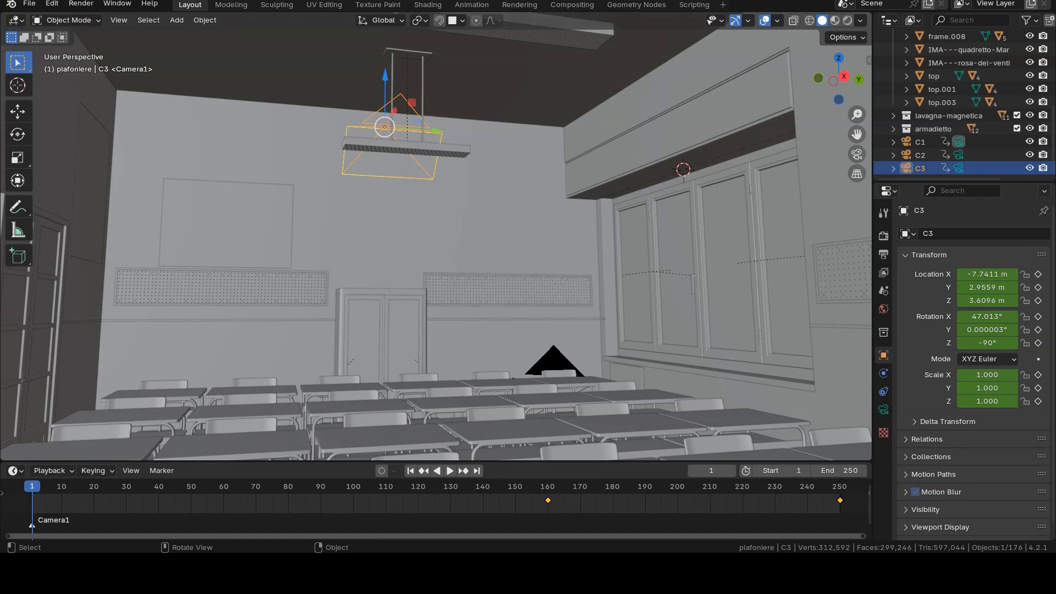
{"action": "left_click", "coordinate": [162, 470]}
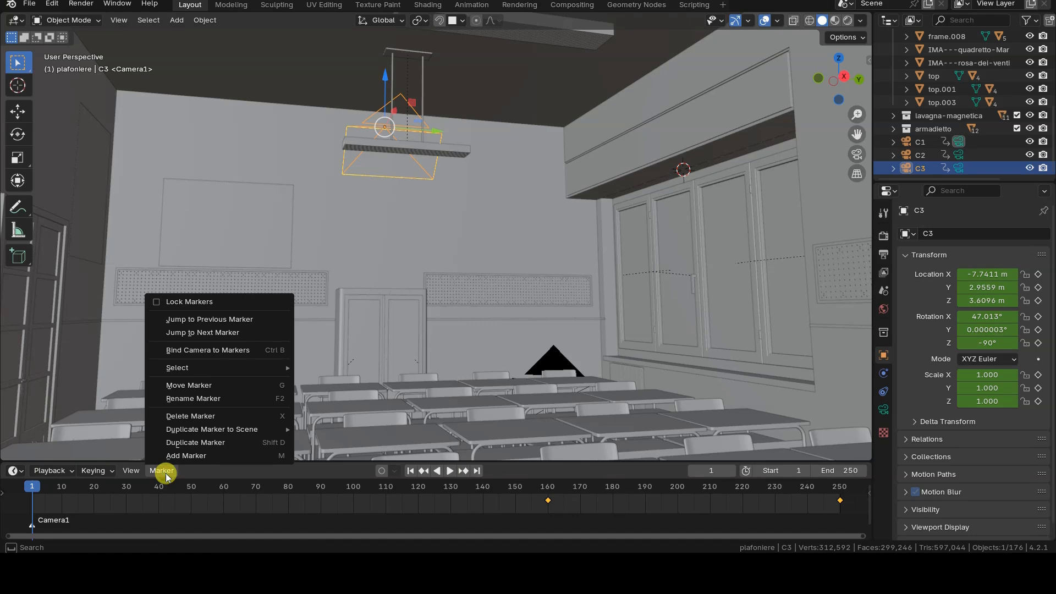
{"action": "mouse_move", "coordinate": [263, 355]}
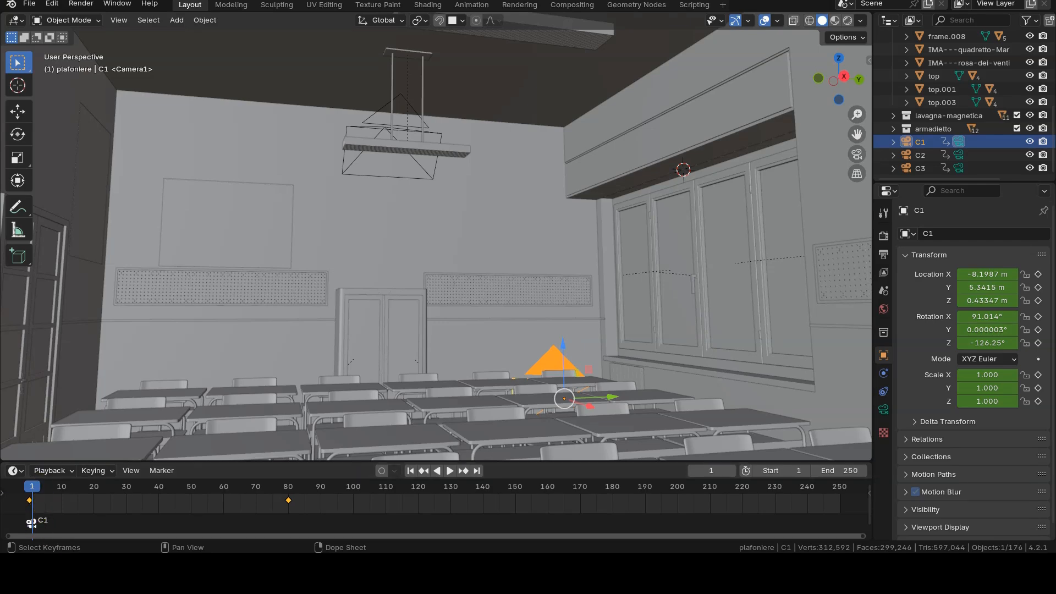
- Bind camera C1 to the frame-1 marker and select C2 for frame 80
{"action": "left_click", "coordinate": [93, 486]}
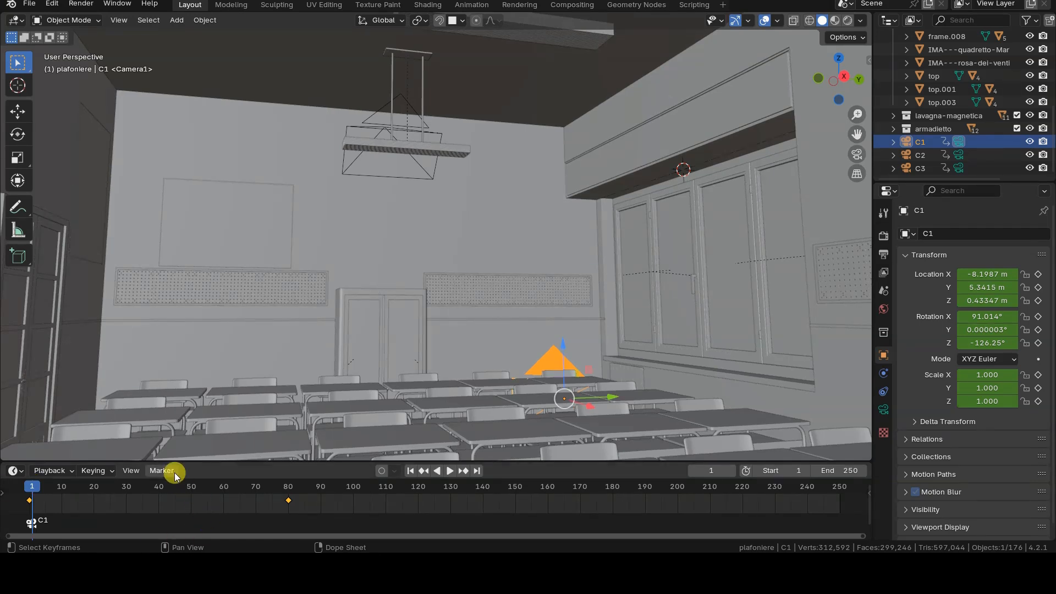
{"action": "left_click", "coordinate": [161, 471]}
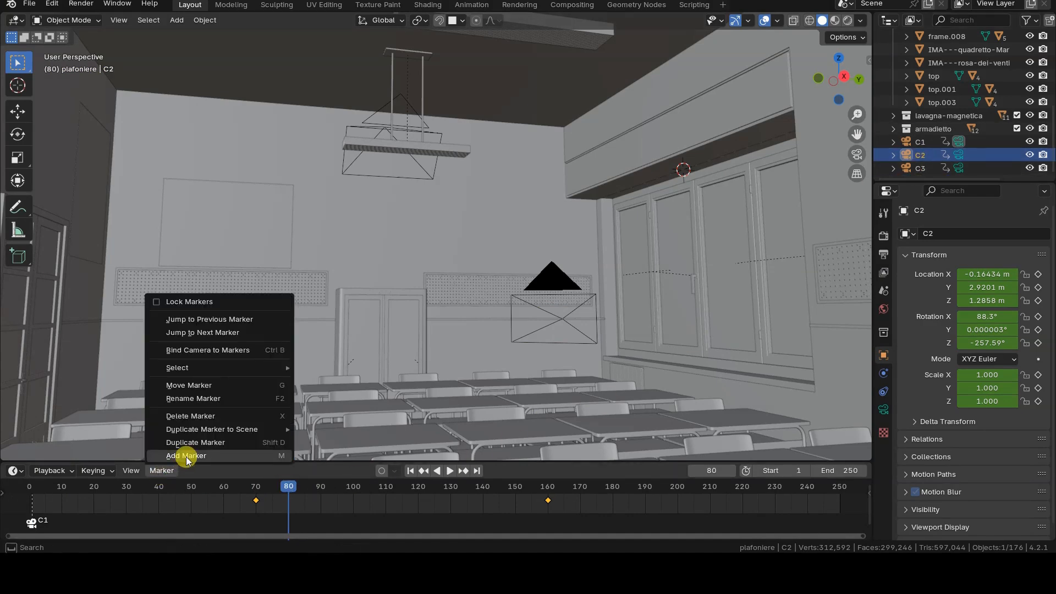
- Add a marker at frame 80 and move the playhead to frame 160
{"action": "left_click", "coordinate": [186, 455]}
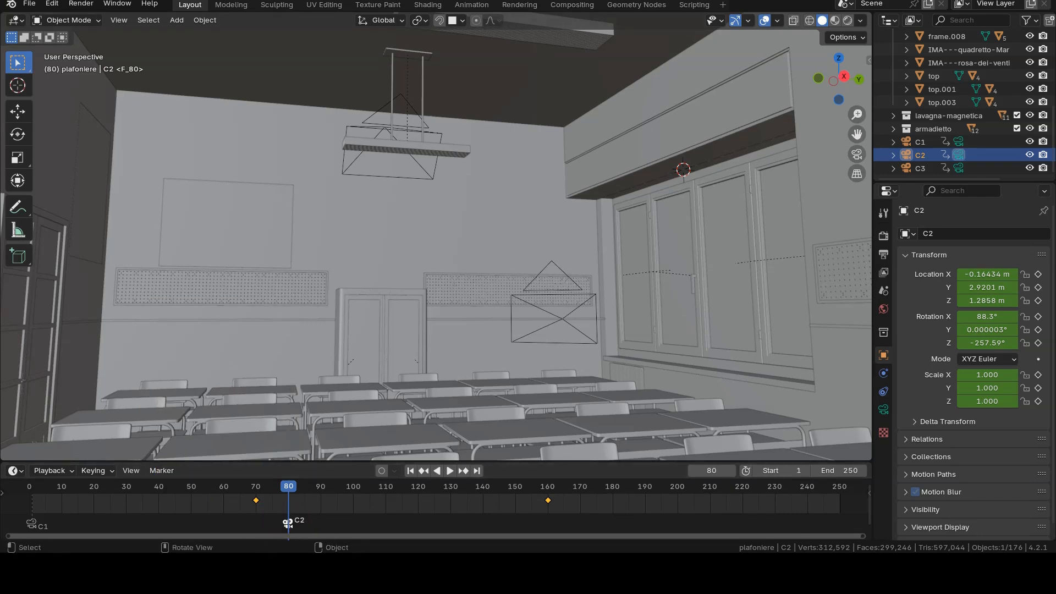
{"action": "left_click", "coordinate": [539, 491]}
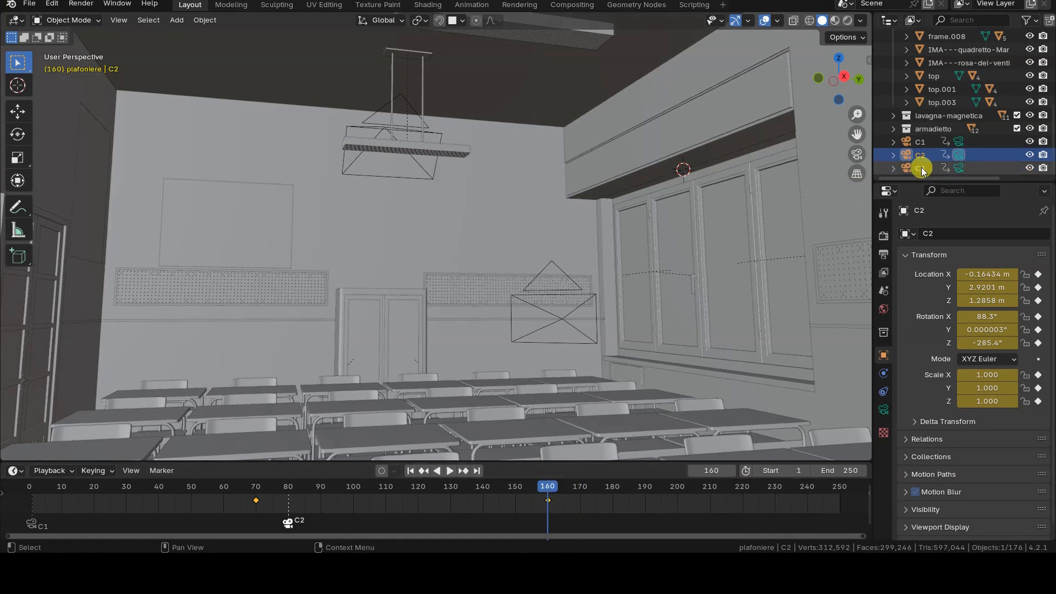
- Add a marker at frame 160 and bind camera C3 to it
{"action": "left_click", "coordinate": [161, 470]}
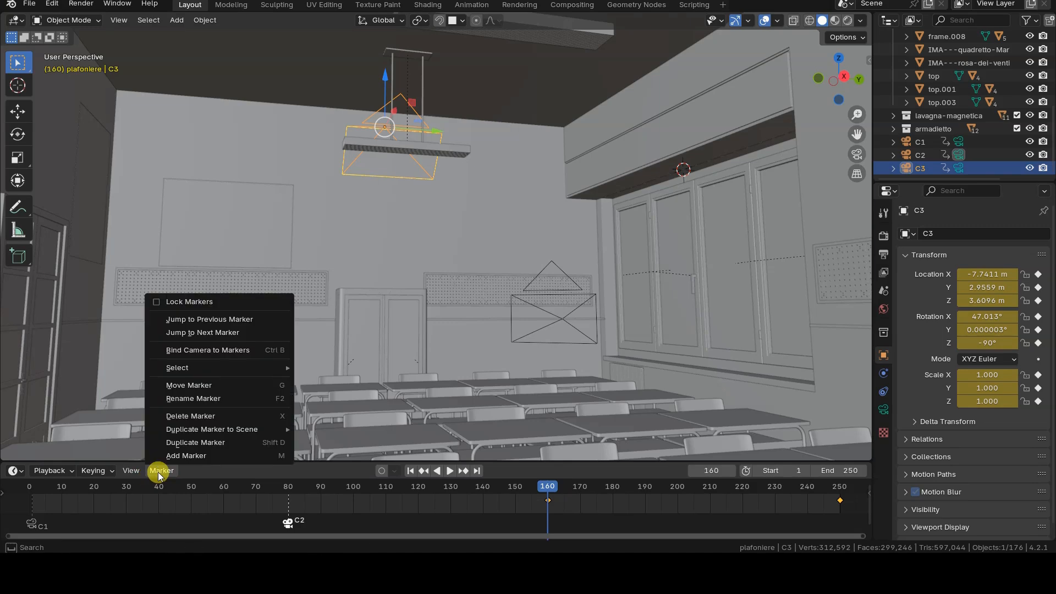
{"action": "left_click", "coordinate": [186, 455]}
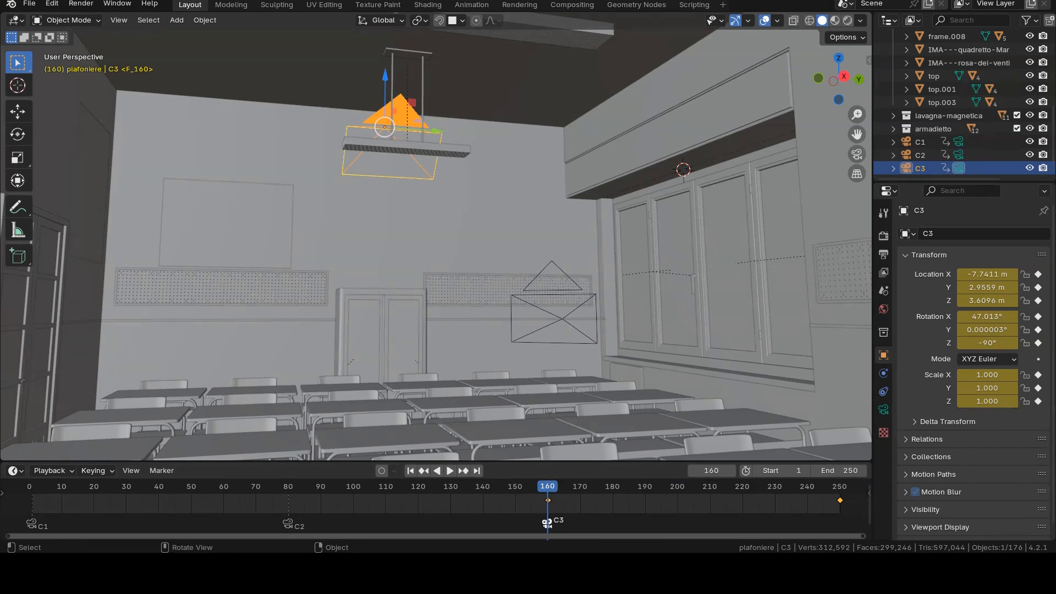
{"action": "left_click", "coordinate": [161, 470]}
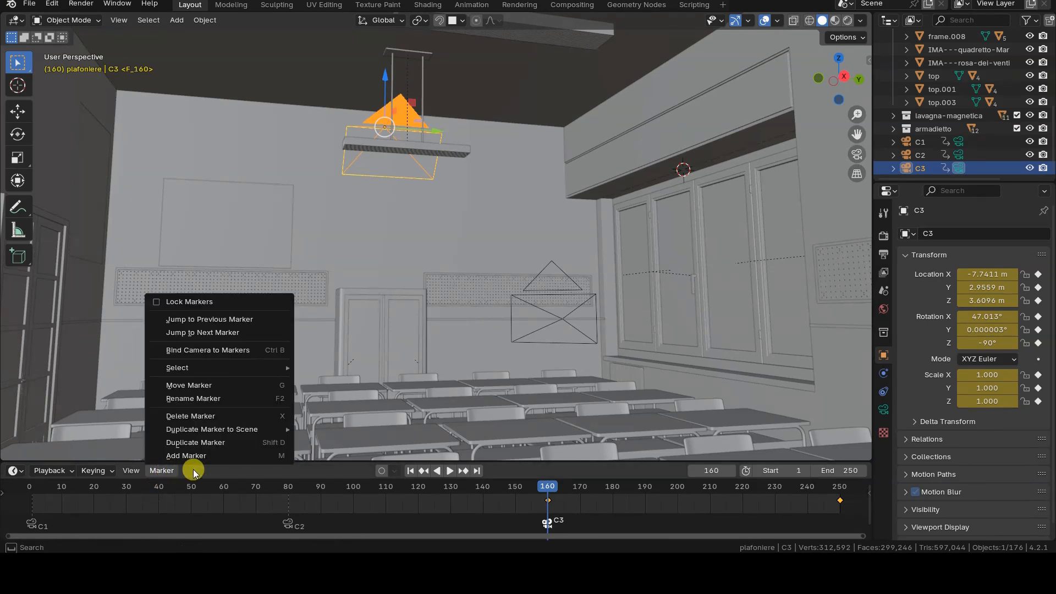
{"action": "mouse_move", "coordinate": [257, 434]}
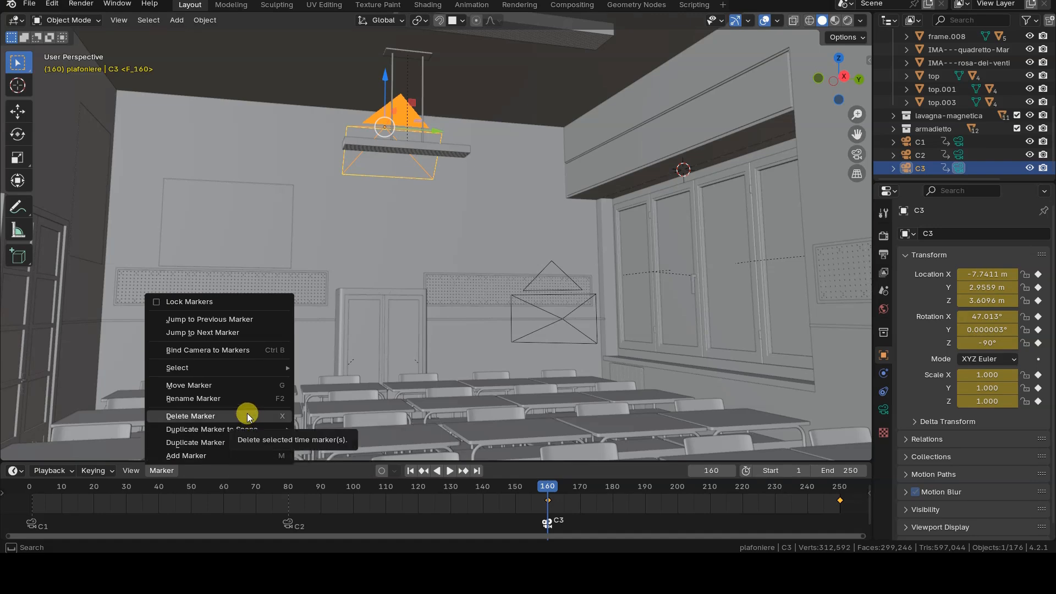
{"action": "mouse_move", "coordinate": [245, 368]}
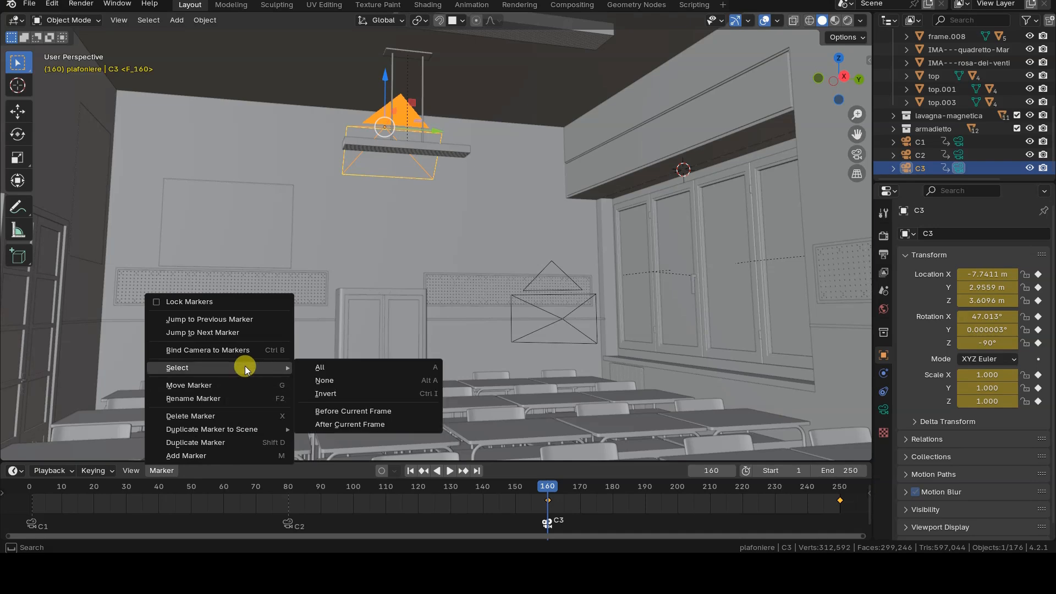
{"action": "mouse_move", "coordinate": [255, 305]}
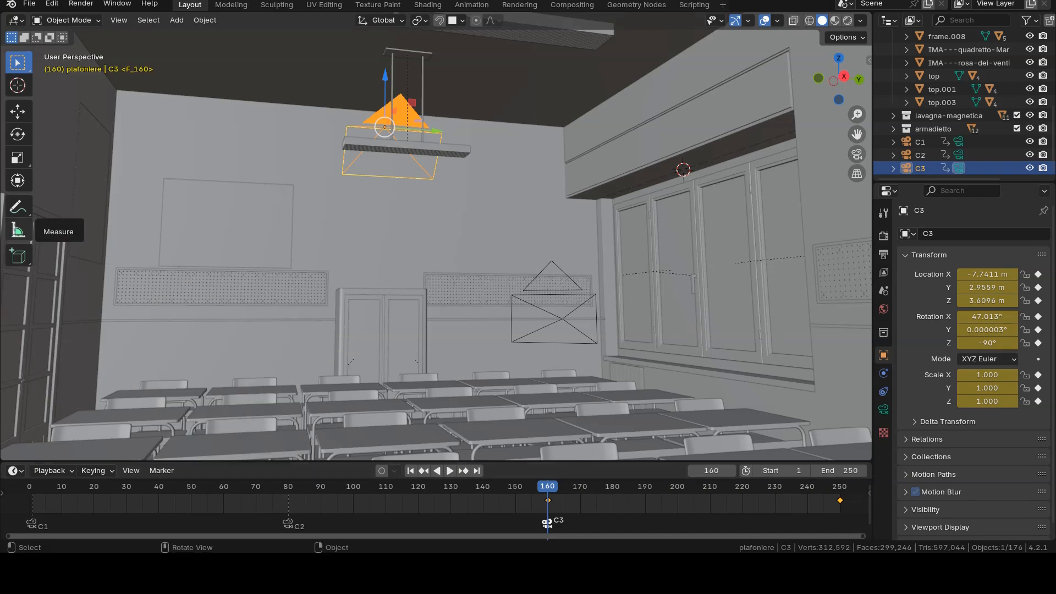
- Close the Marker menu and jump back to frame 1
{"action": "left_click", "coordinate": [410, 471]}
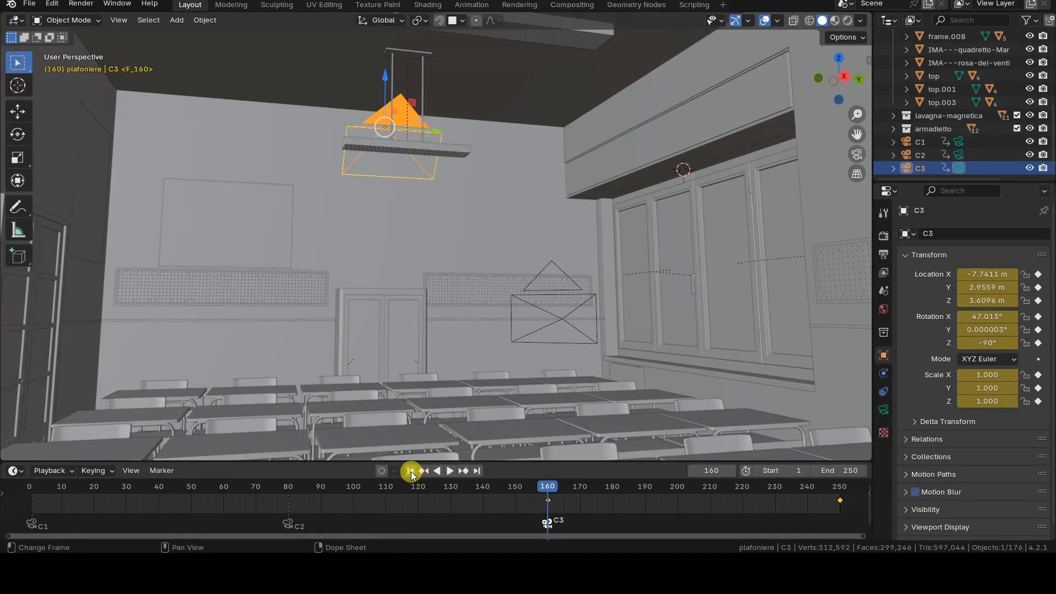
{"action": "left_click", "coordinate": [410, 471]}
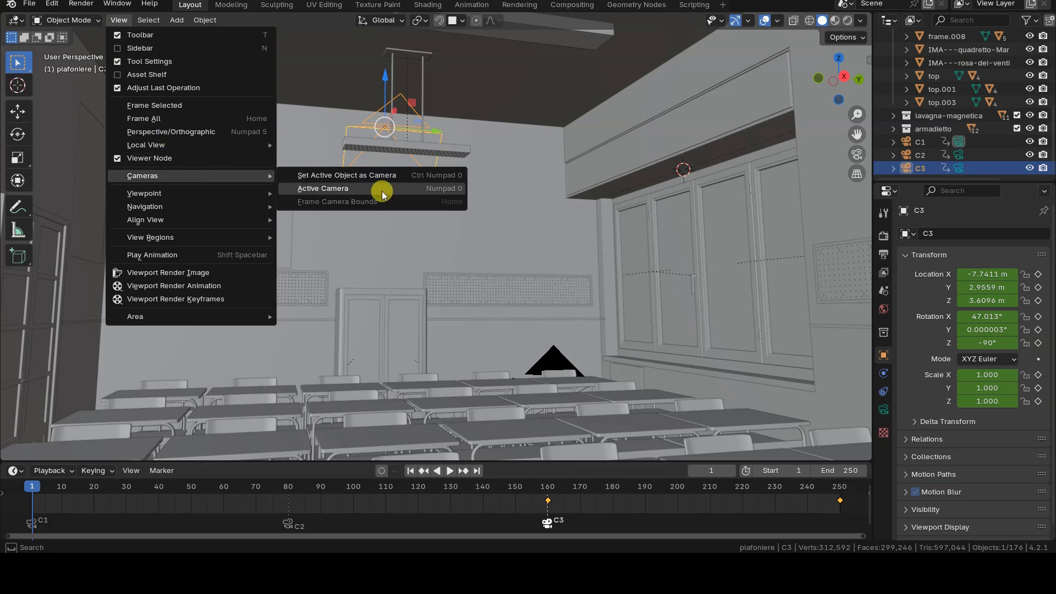
- View the classroom through the active scene camera
{"action": "left_click", "coordinate": [323, 188]}
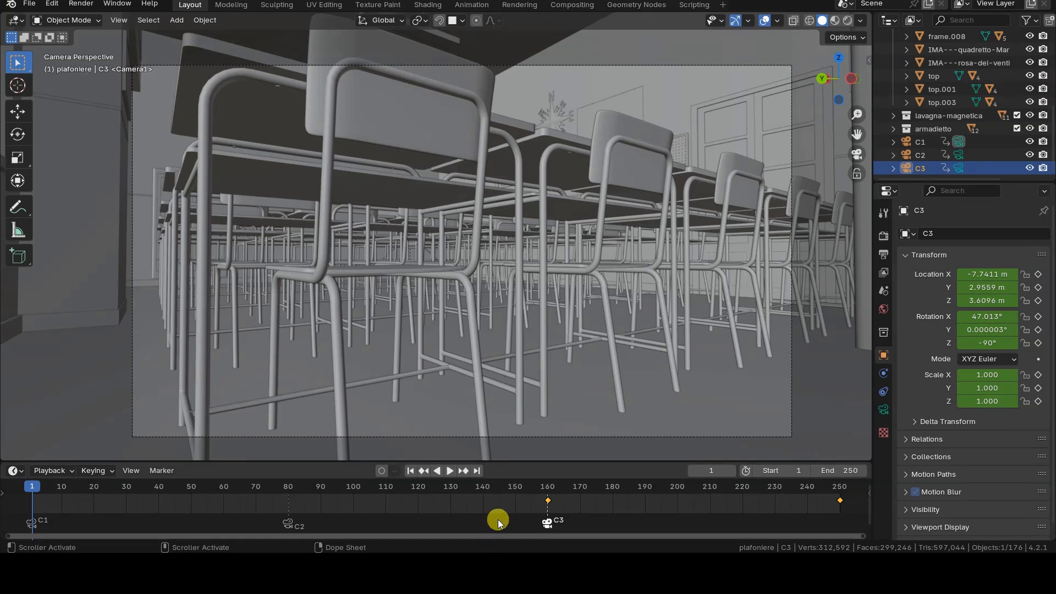
- Start playback to watch the camera view switch at each marker
{"action": "left_click", "coordinate": [450, 471]}
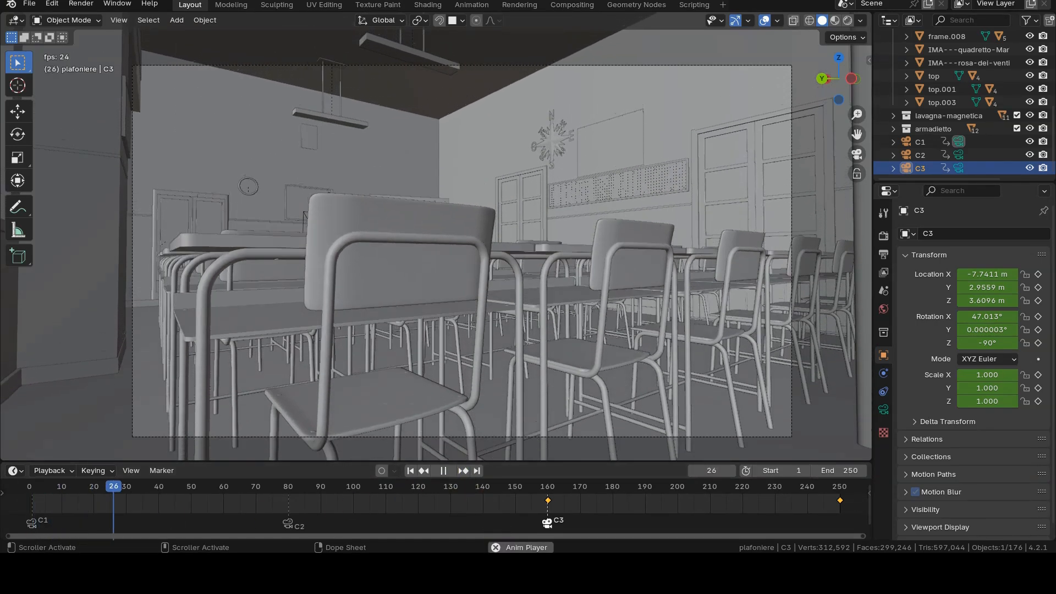